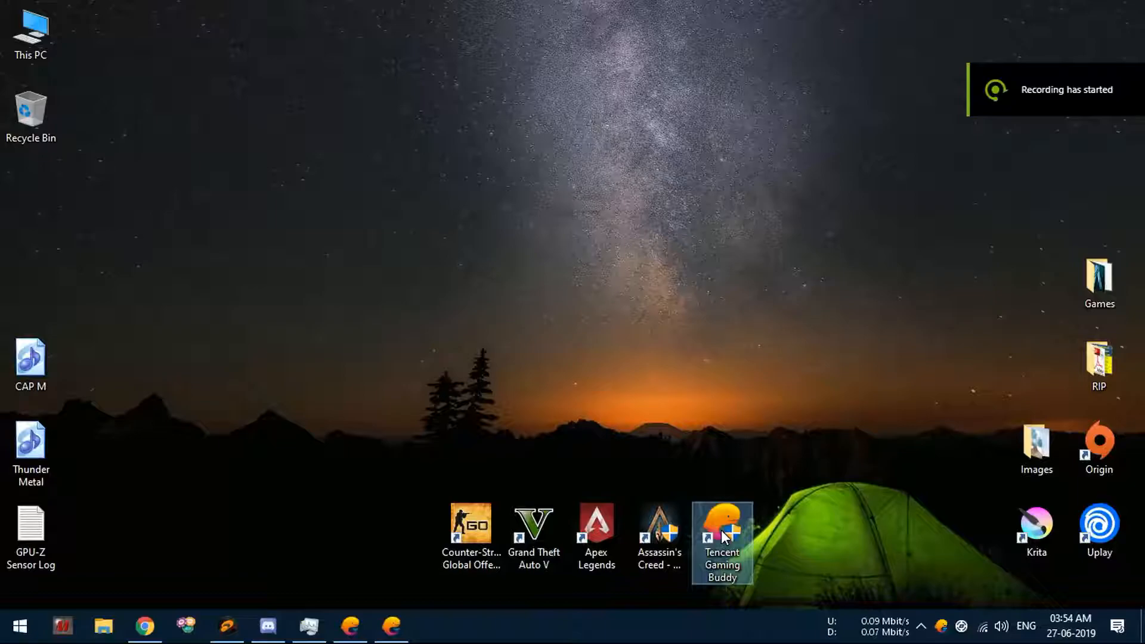
# Open the file location of the Tencent Gaming Buddy desktop shortcut, revealing the appmarket install folder.
pyautogui.rightClick(721, 540)
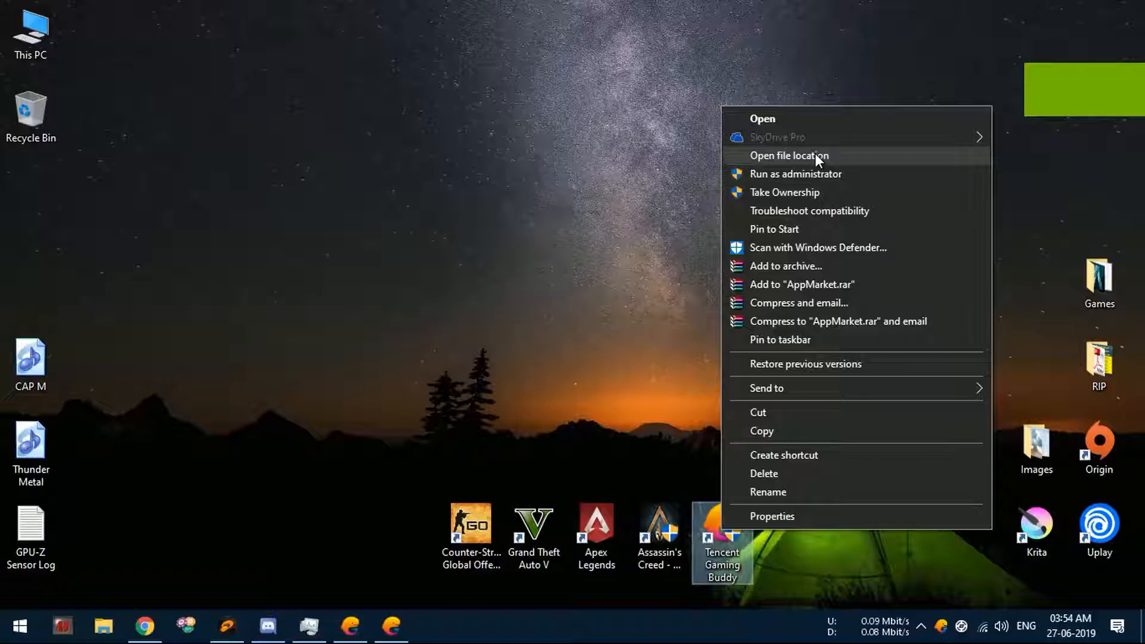
pyautogui.click(788, 155)
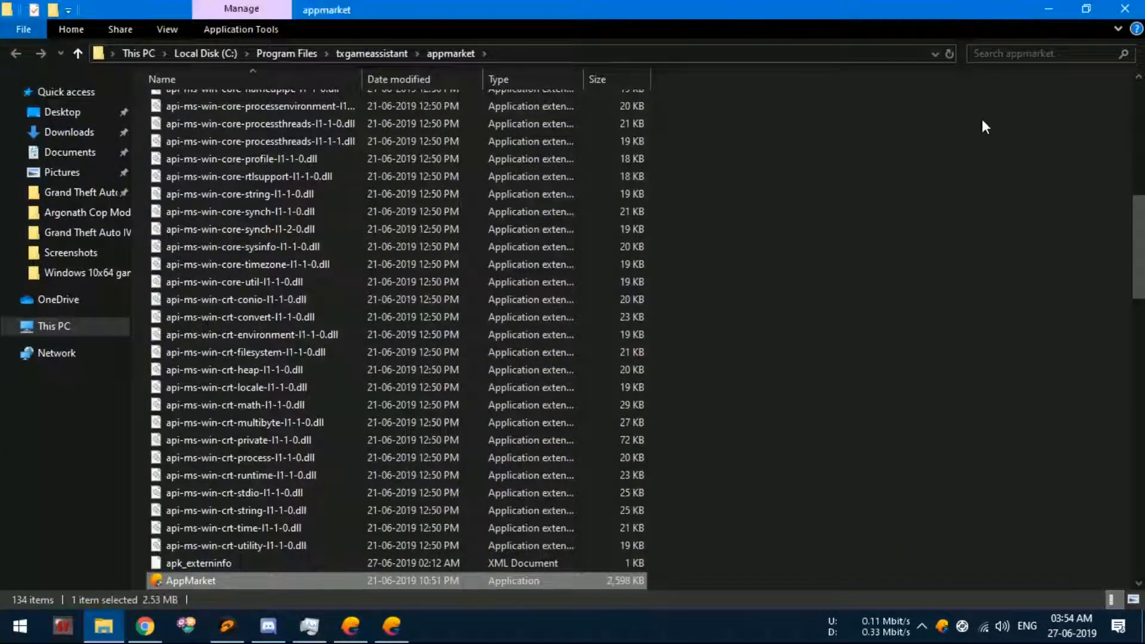
pyautogui.moveTo(374, 68)
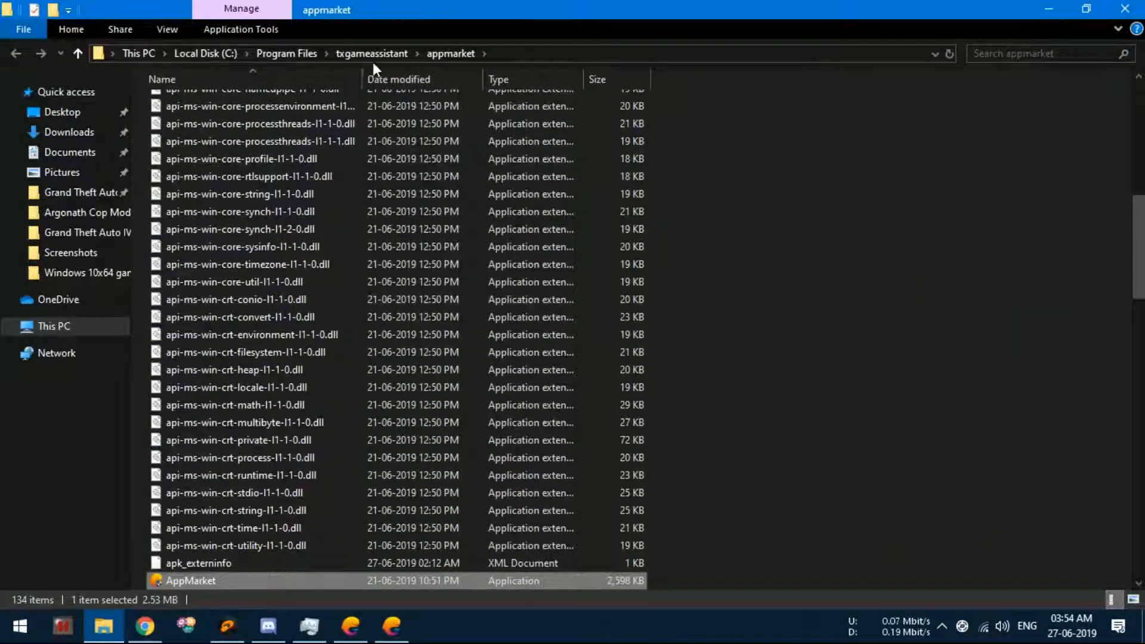
# Navigate up from appmarket to the parent txgameassistant folder via the address bar breadcrumb.
pyautogui.click(371, 54)
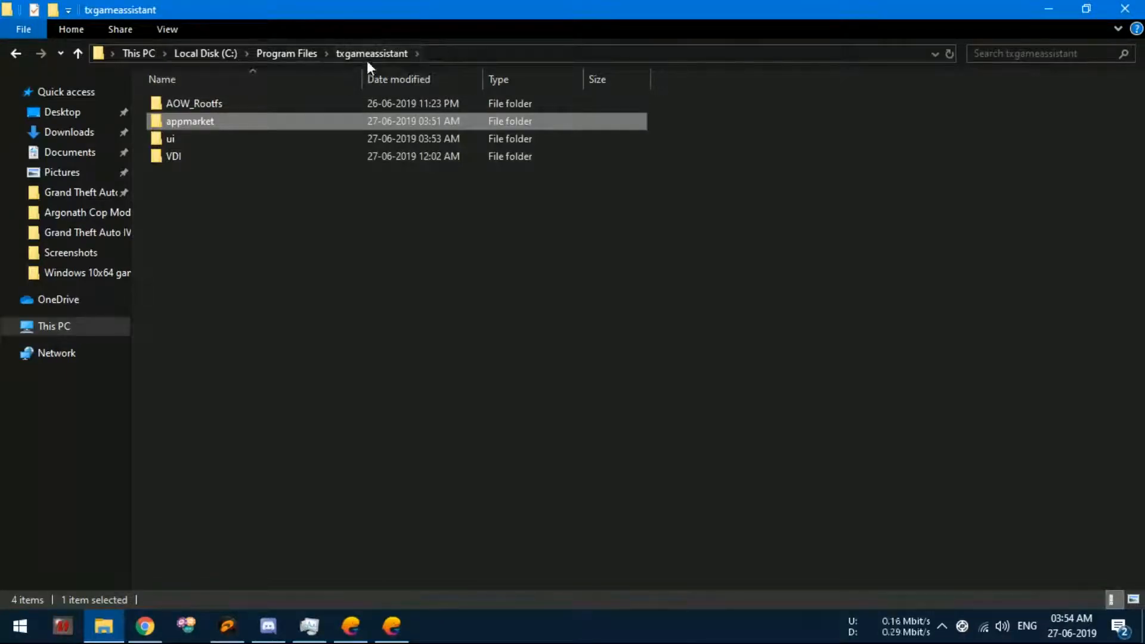
pyautogui.click(195, 102)
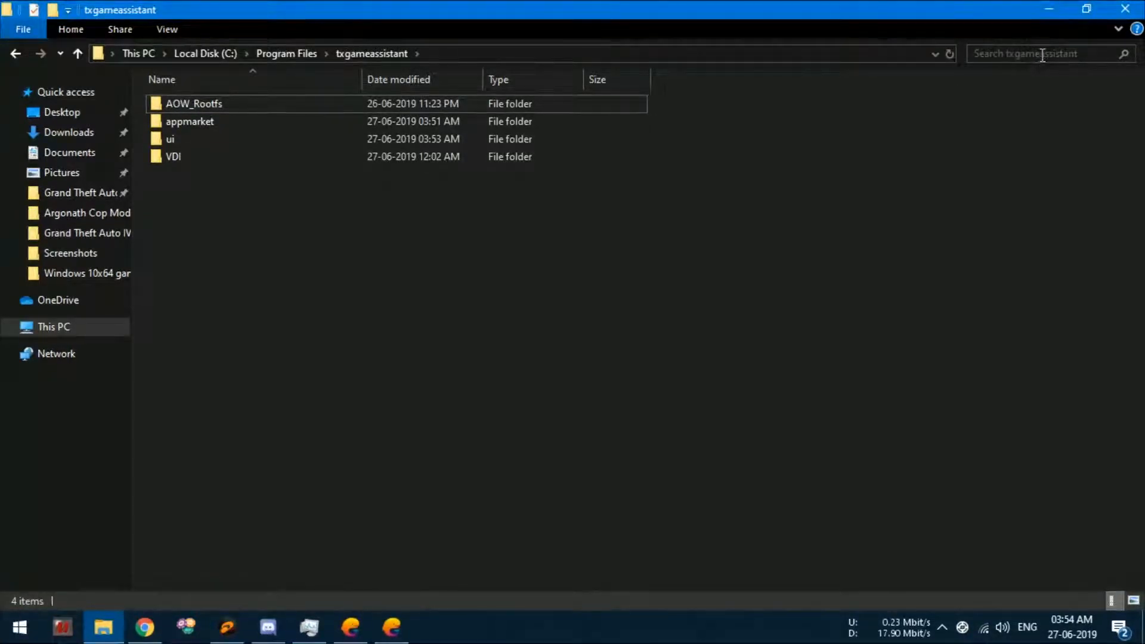
# Search txgameassistant for 'qm' and cut the QMEmulatorService result for moving.
pyautogui.click(1036, 53)
pyautogui.write('q')
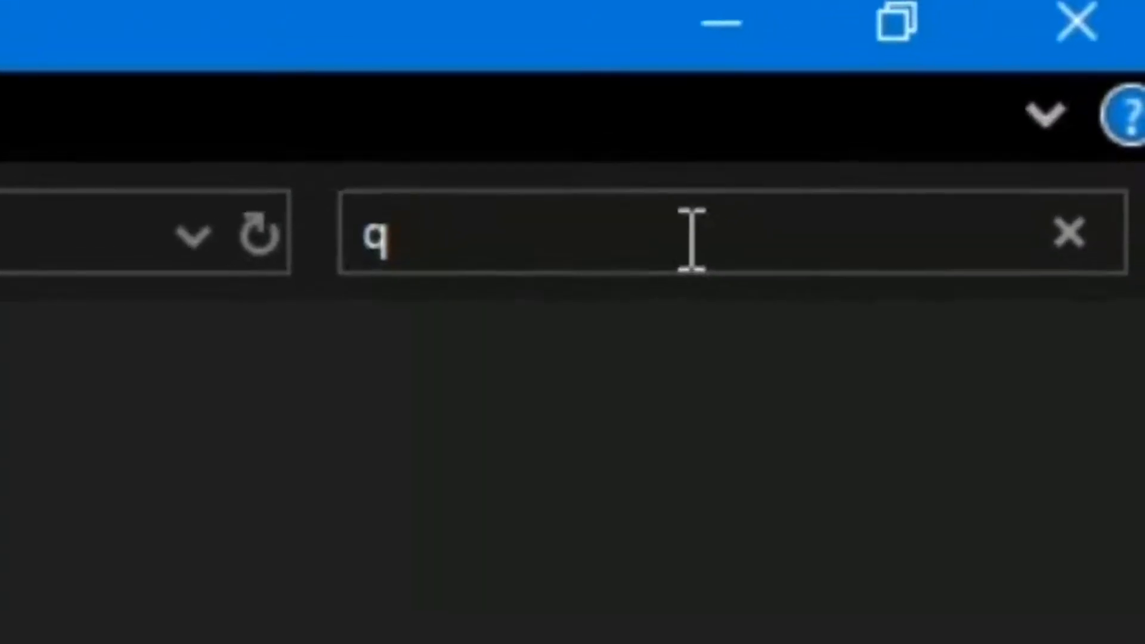
pyautogui.write('m')
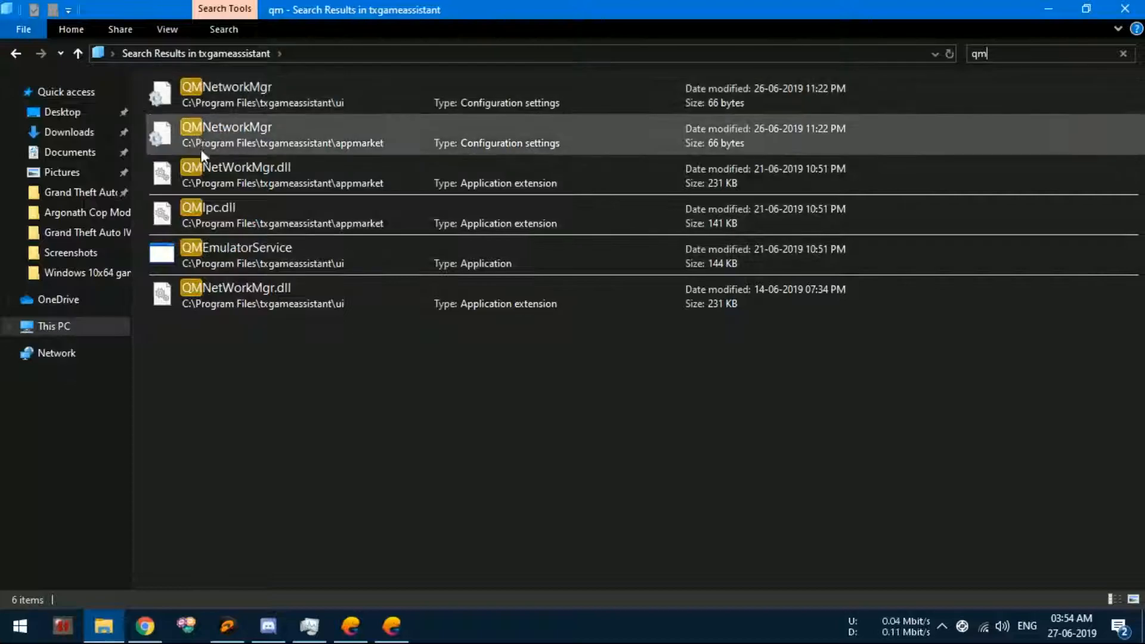
pyautogui.click(236, 255)
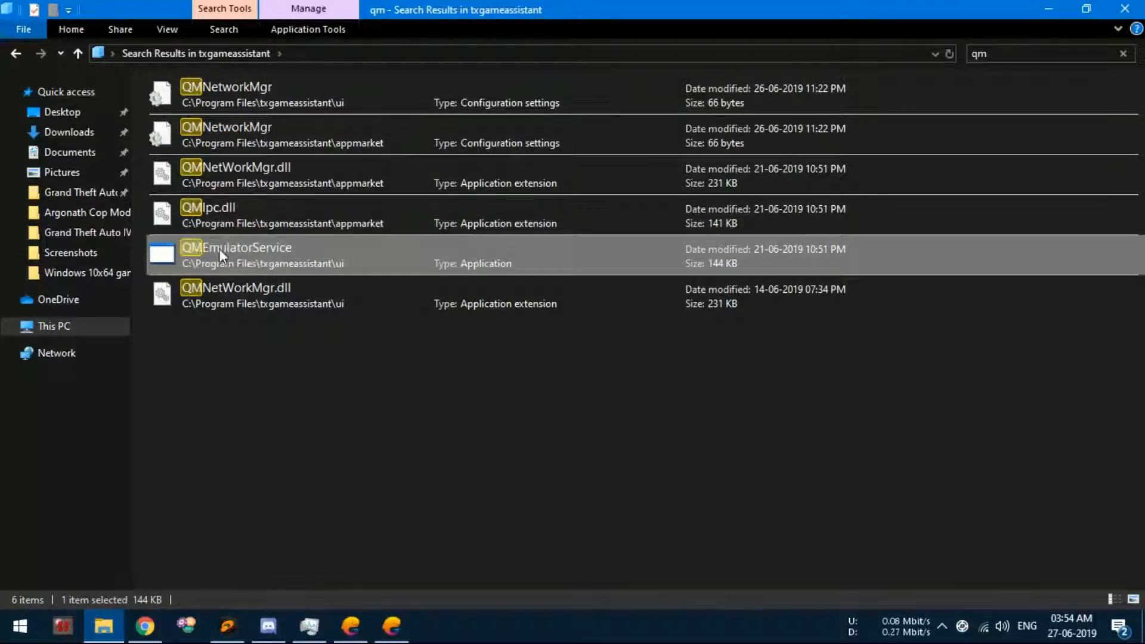
pyautogui.rightClick(236, 255)
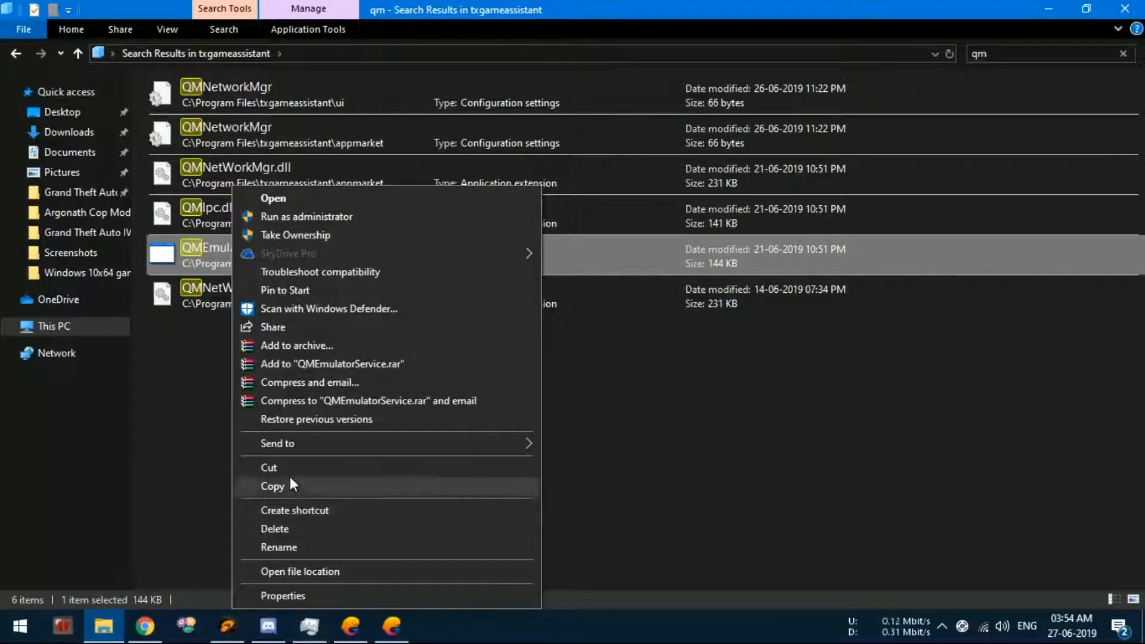
pyautogui.click(299, 571)
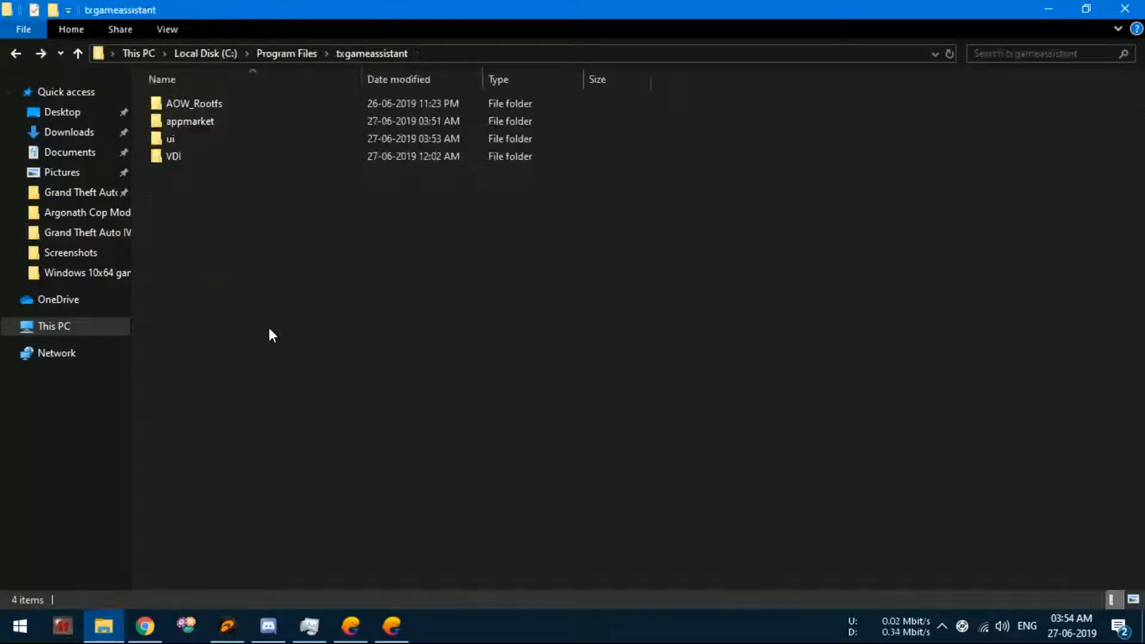
# Paste QMEmulatorService directly into the txgameassistant root folder alongside its subfolders.
pyautogui.rightClick(270, 334)
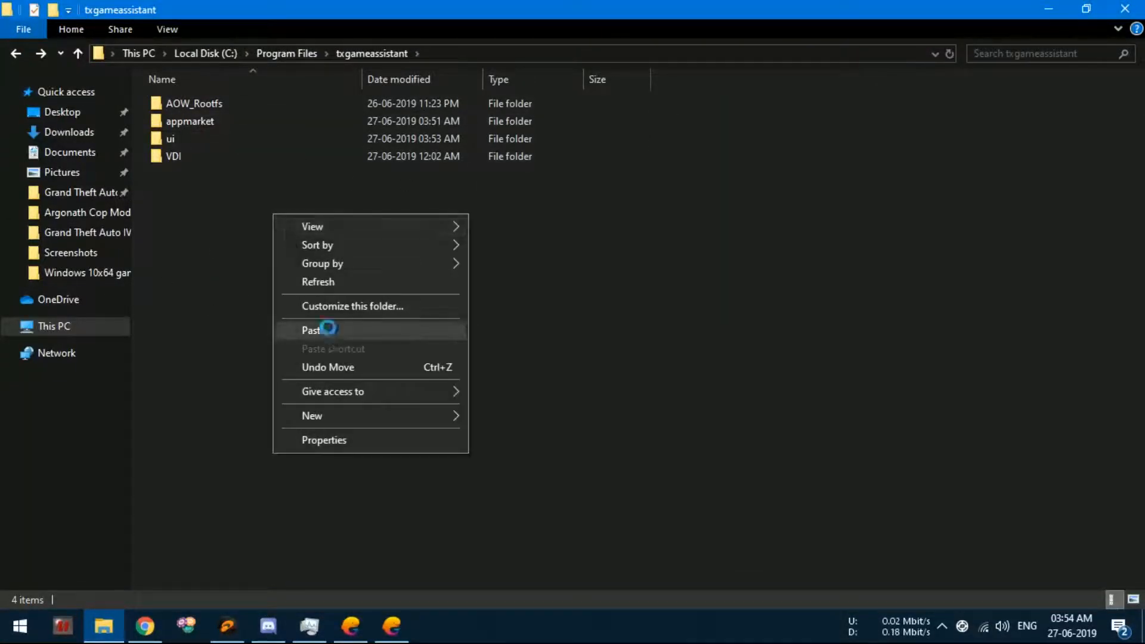
pyautogui.click(310, 330)
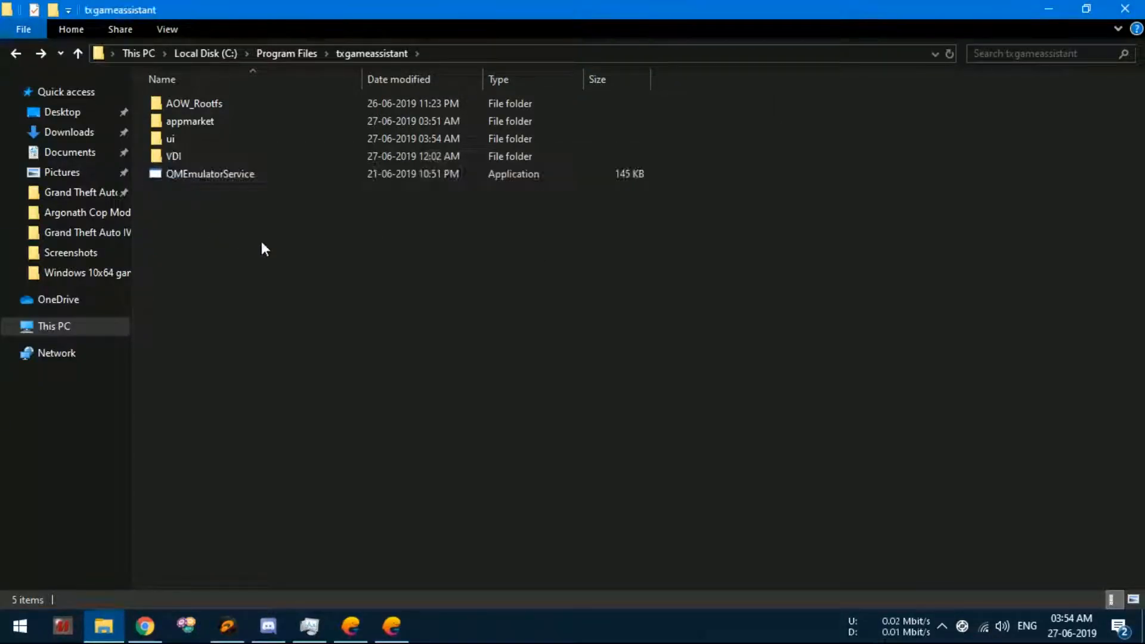
pyautogui.moveTo(385, 317)
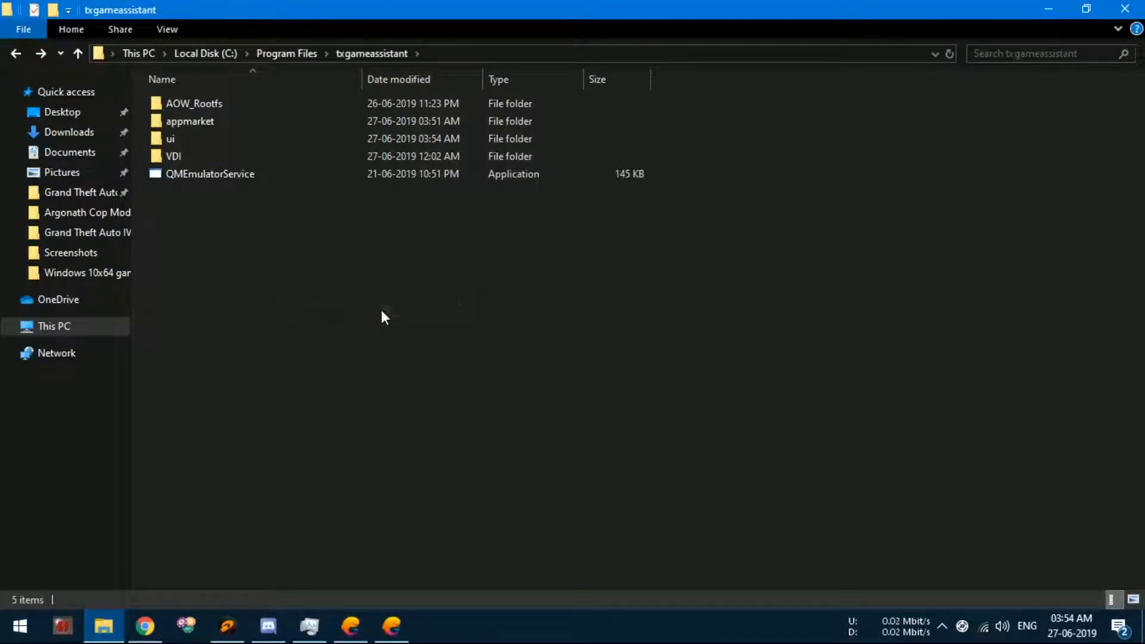
pyautogui.moveTo(228, 320)
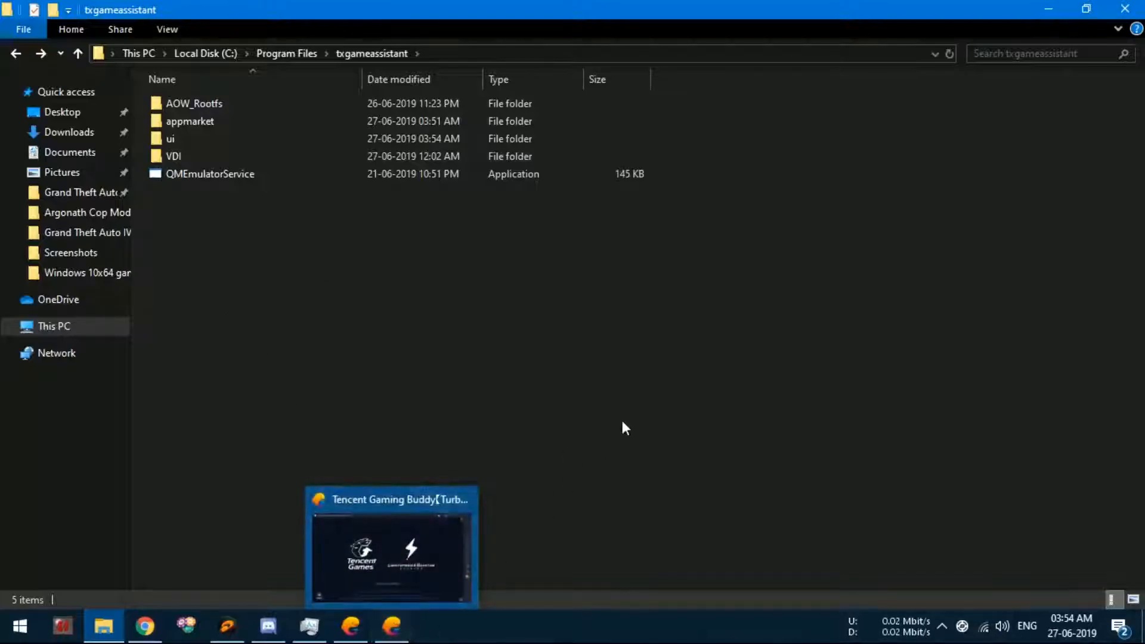
pyautogui.moveTo(678, 360)
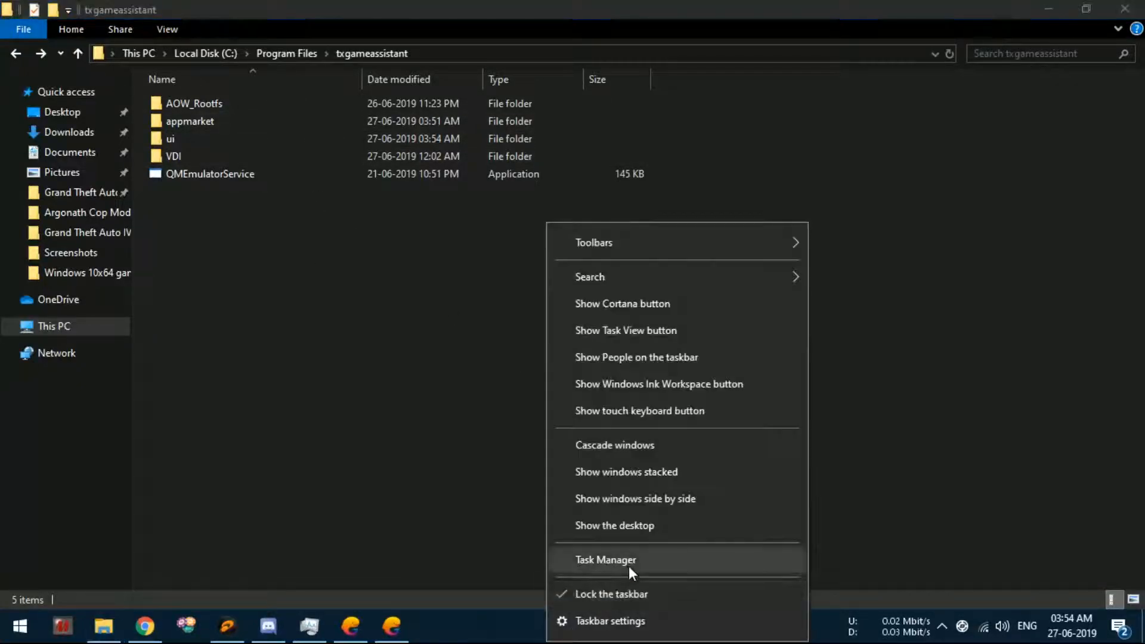
pyautogui.click(606, 559)
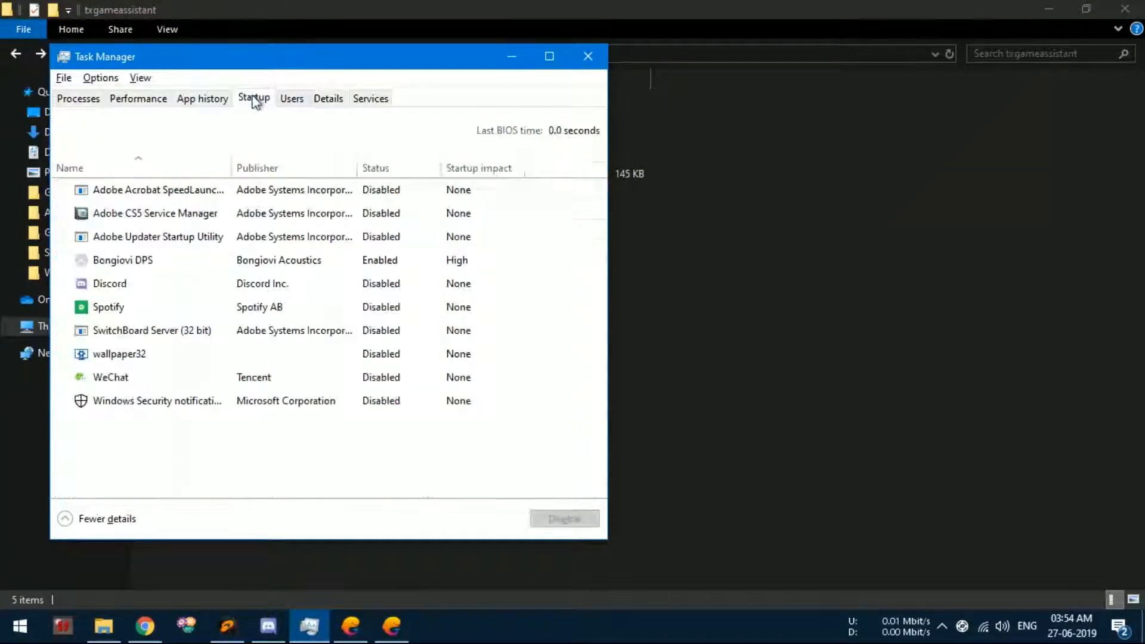
pyautogui.click(328, 98)
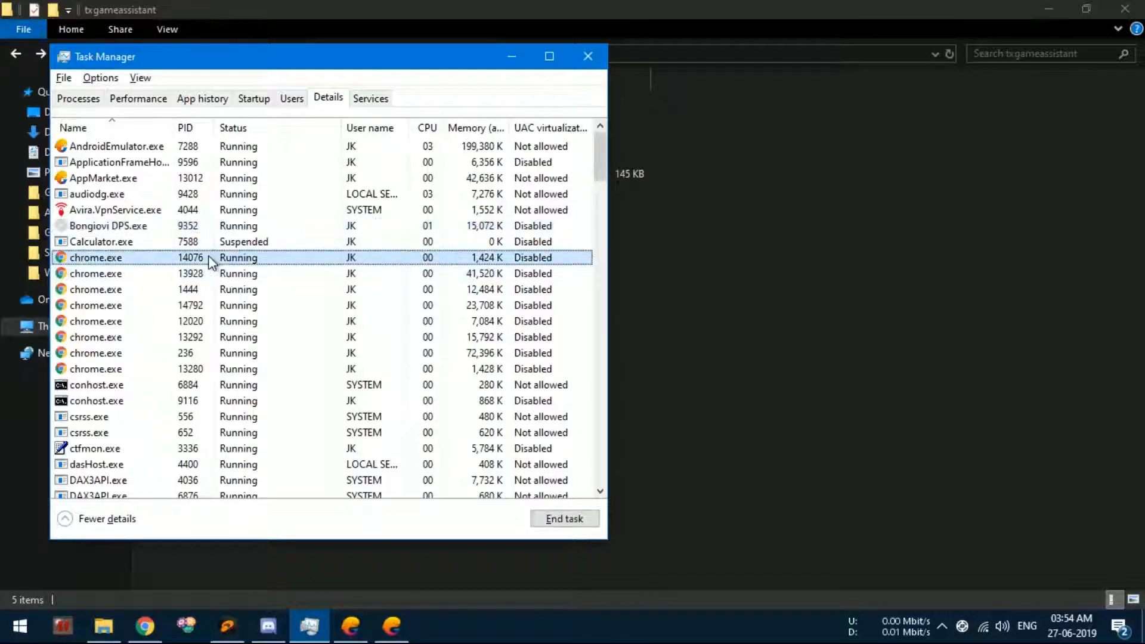
pyautogui.scroll(-3)
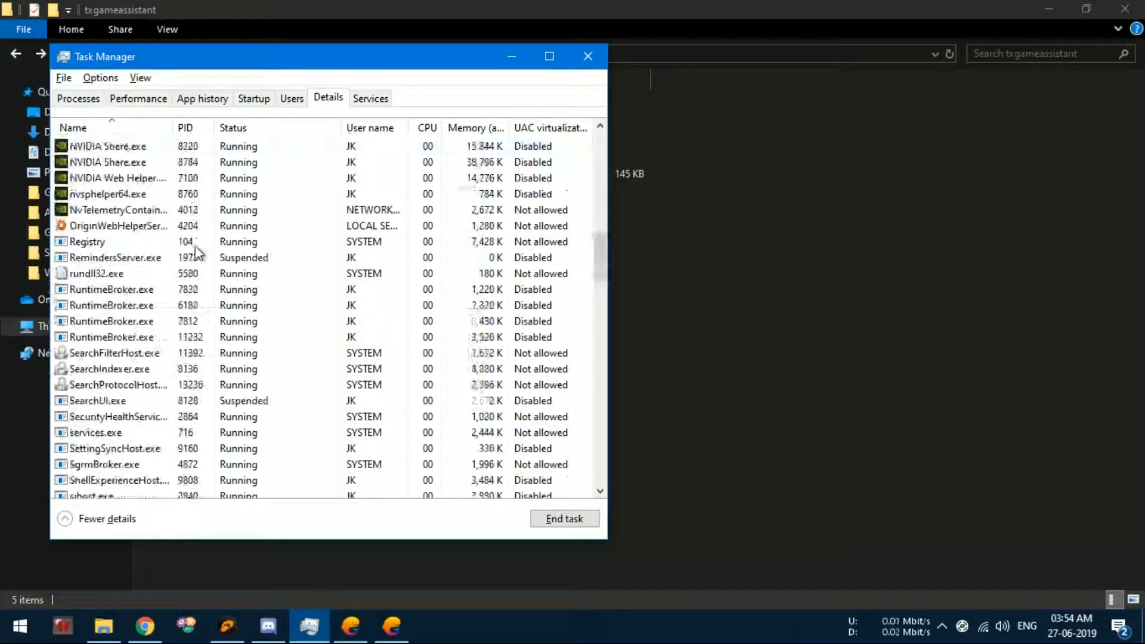
pyautogui.scroll(3)
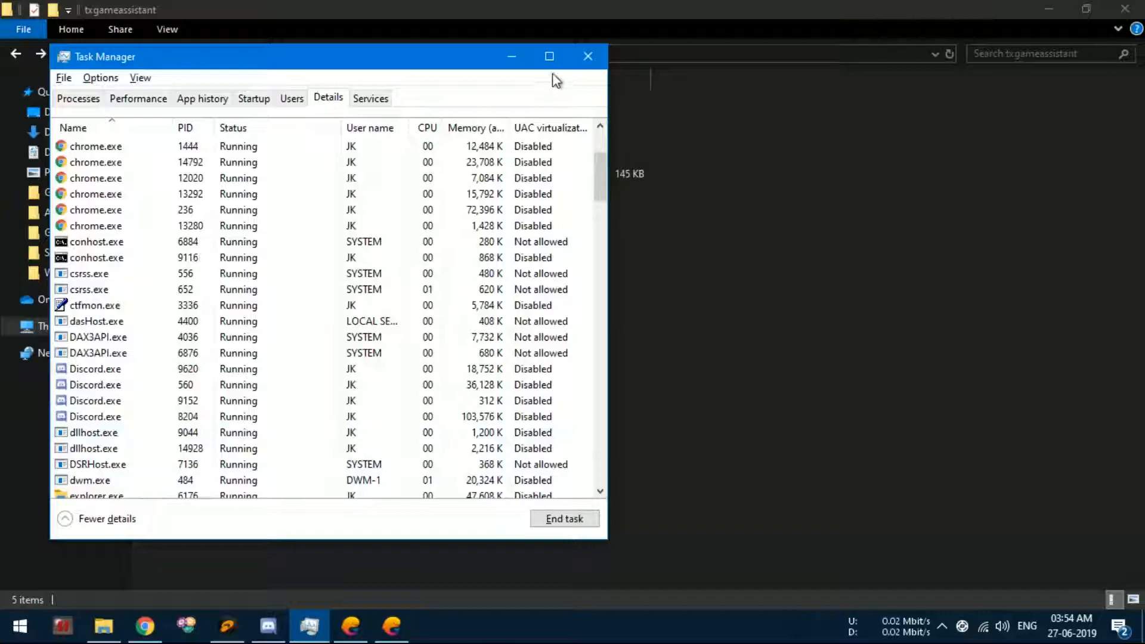
pyautogui.scroll(-3)
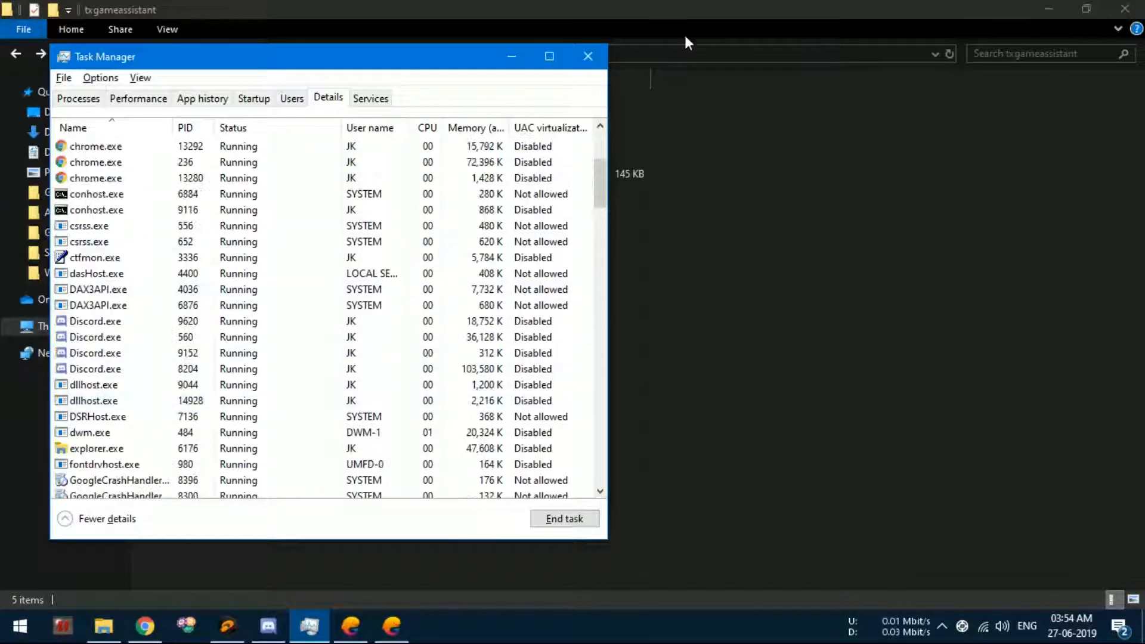
pyautogui.click(587, 56)
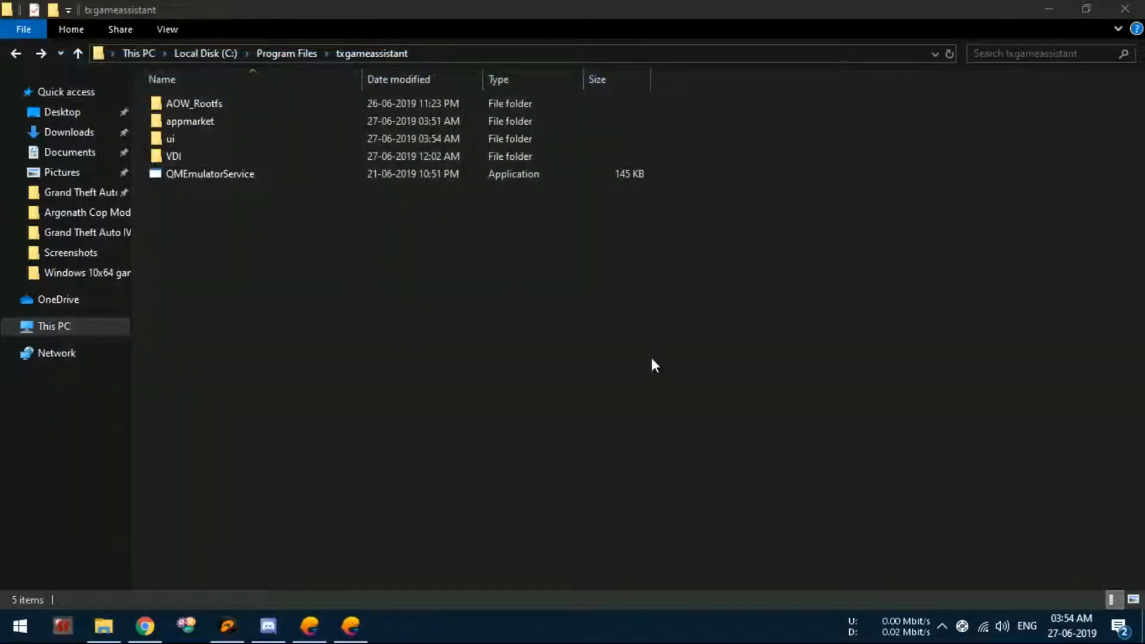
pyautogui.moveTo(447, 340)
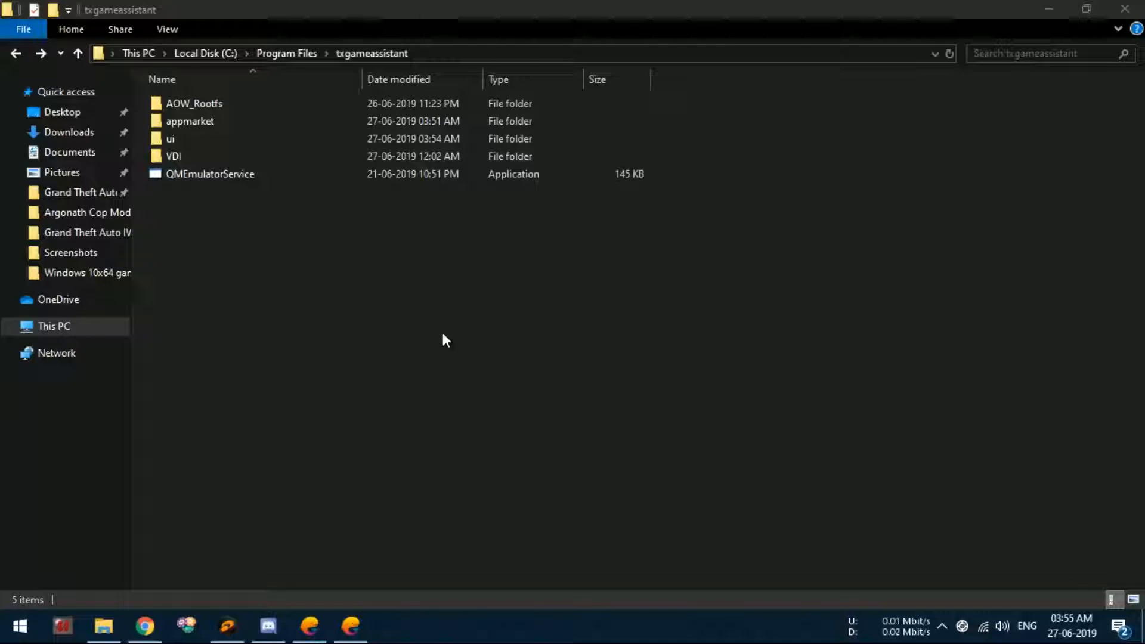
pyautogui.moveTo(427, 282)
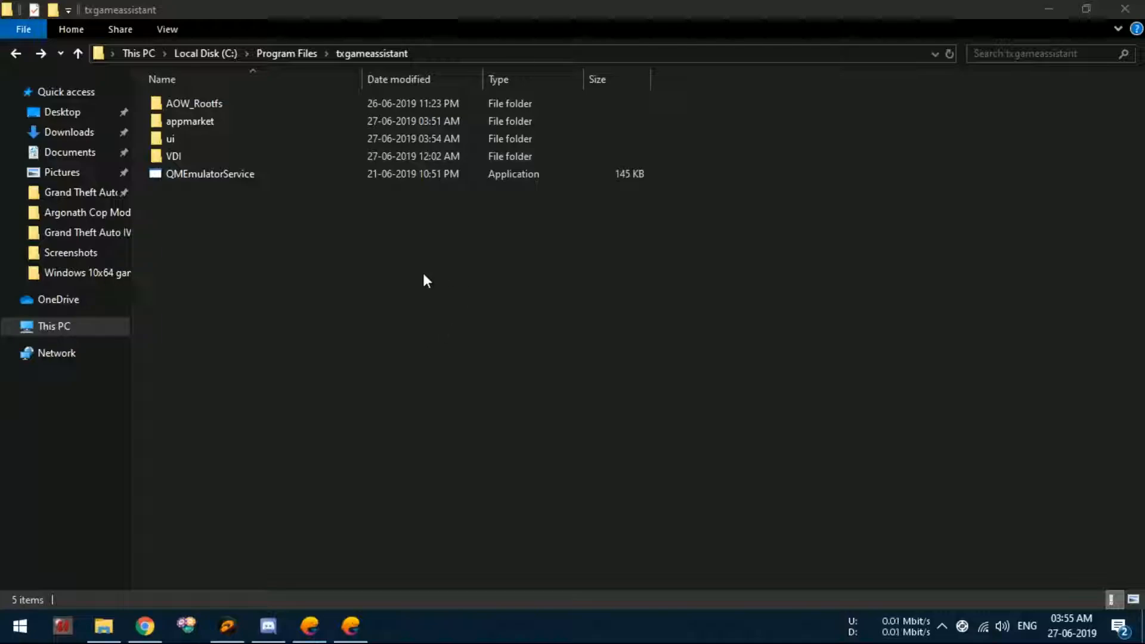
pyautogui.moveTo(715, 495)
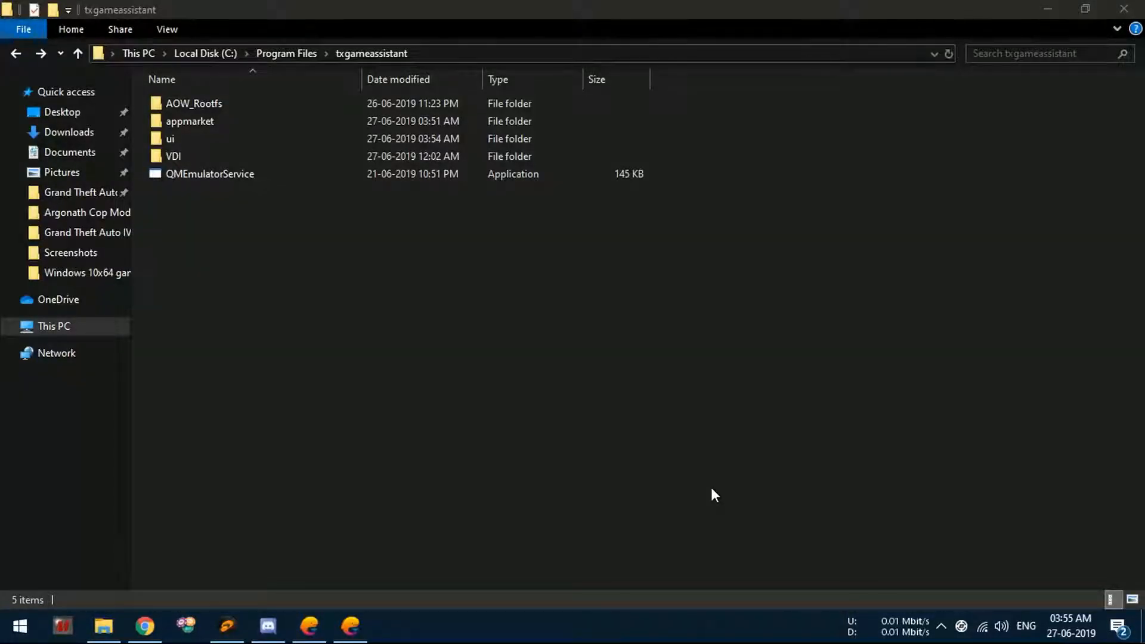